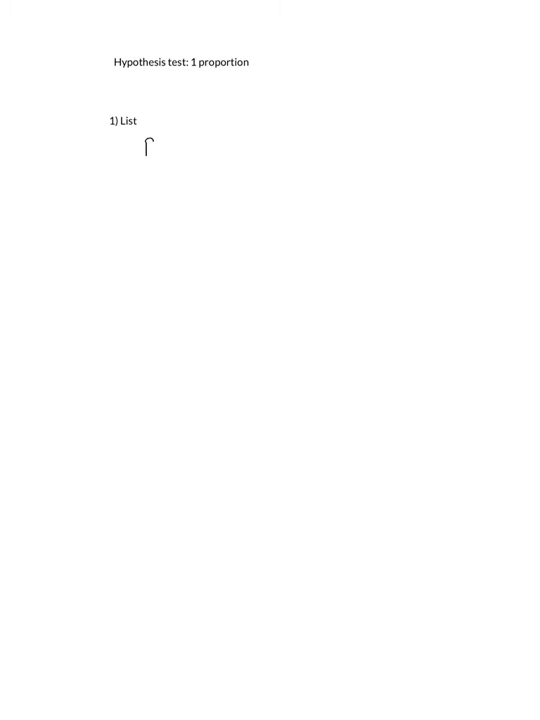
Write the definitions p̂ = sample proportion and n = sample size under '1) List'
text(p̂ = sa)
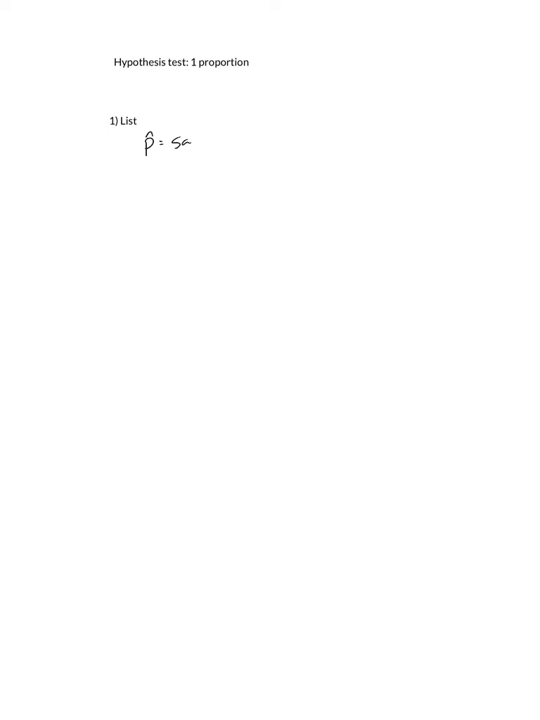
text(sample pr)
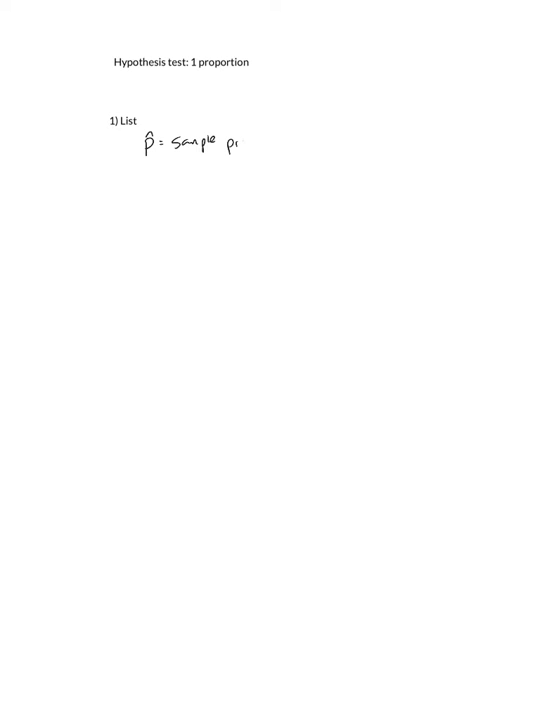
text(proportio)
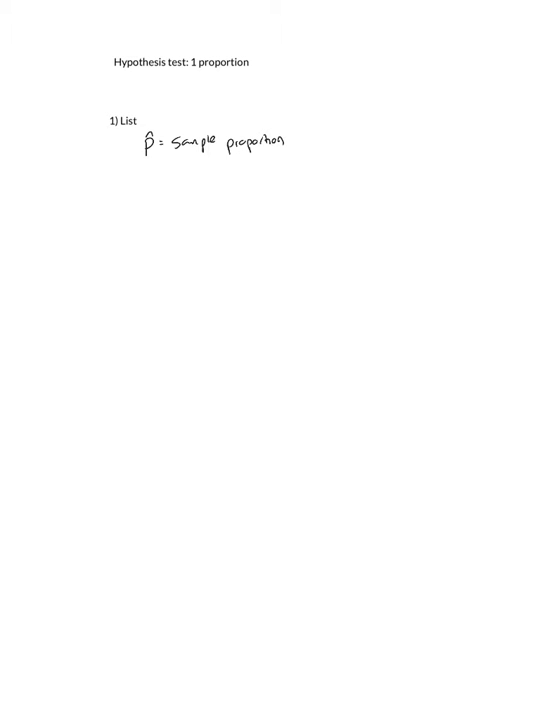
text(n =)
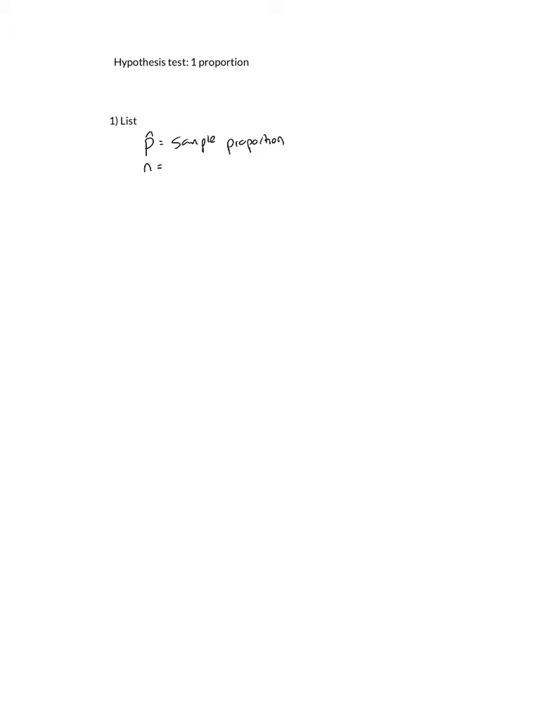
text(sample size)
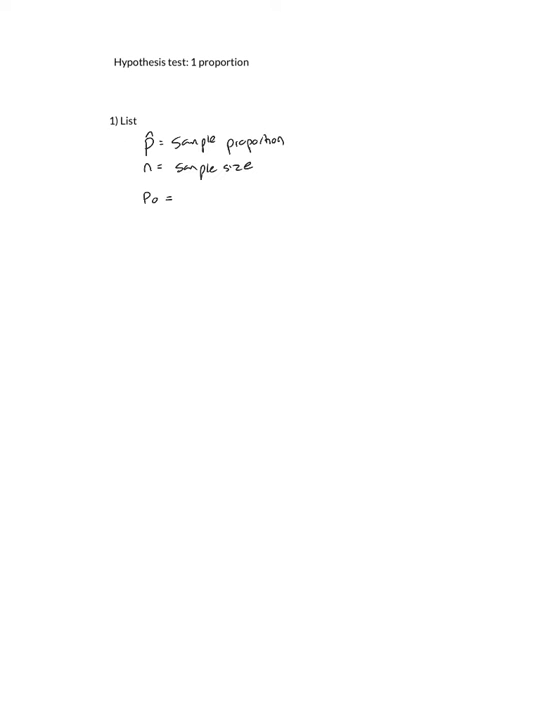
Write p₀ = assumed value and begin the John Wayne problem note below the list
text(assu)
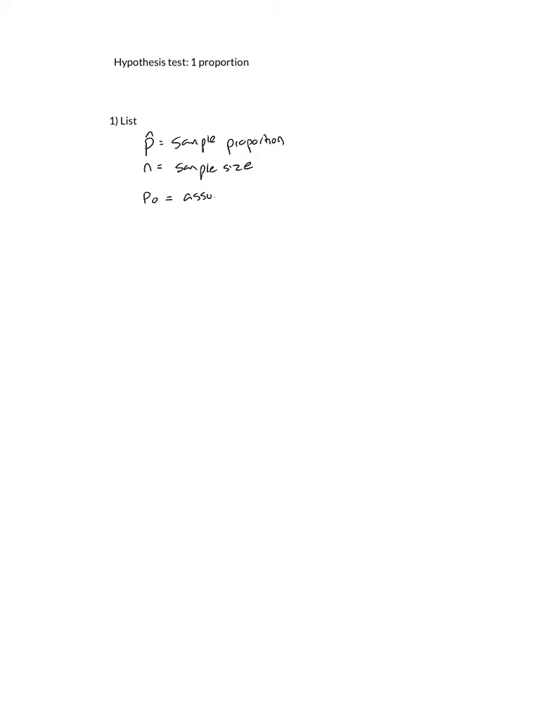
text(assumed val)
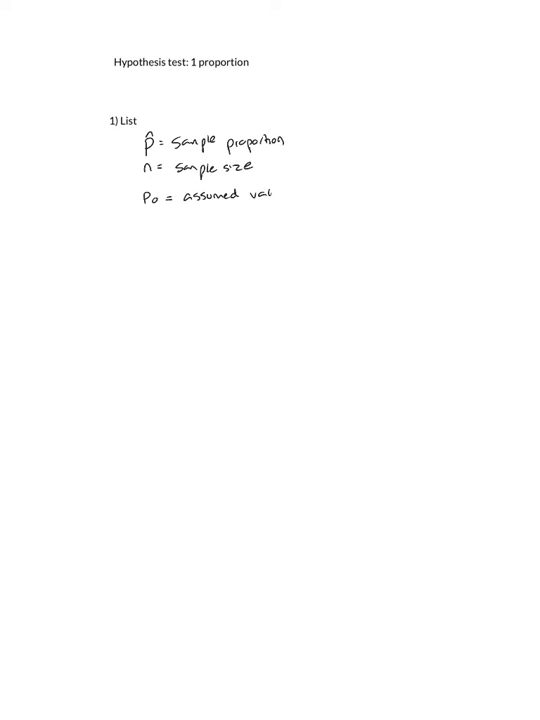
text(value)
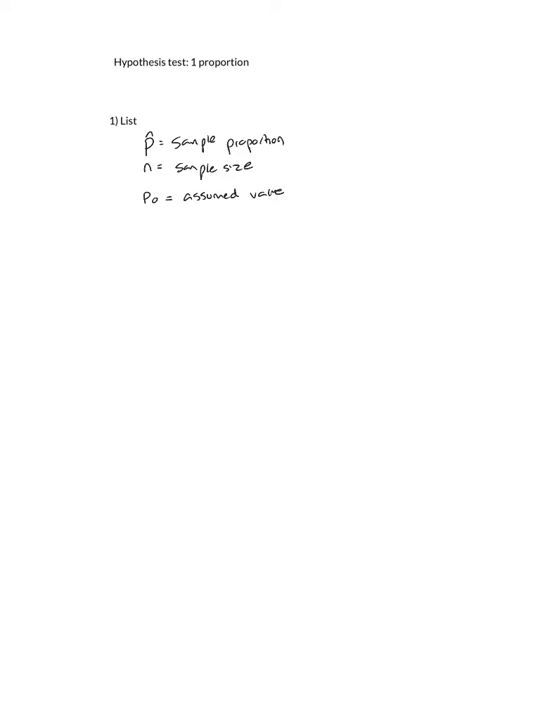
text((compare)
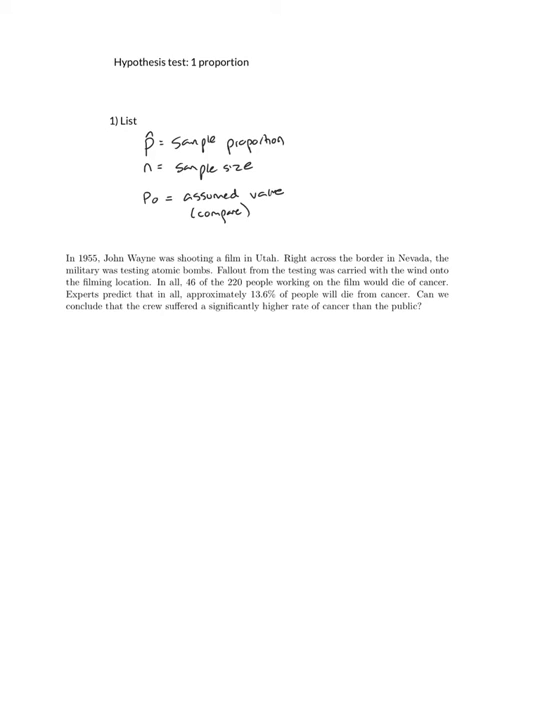
Highlight 'conclude that the crew', '13.6% of people' and '46 of the 220 people' in the John Wayne problem
double_click(90, 340)
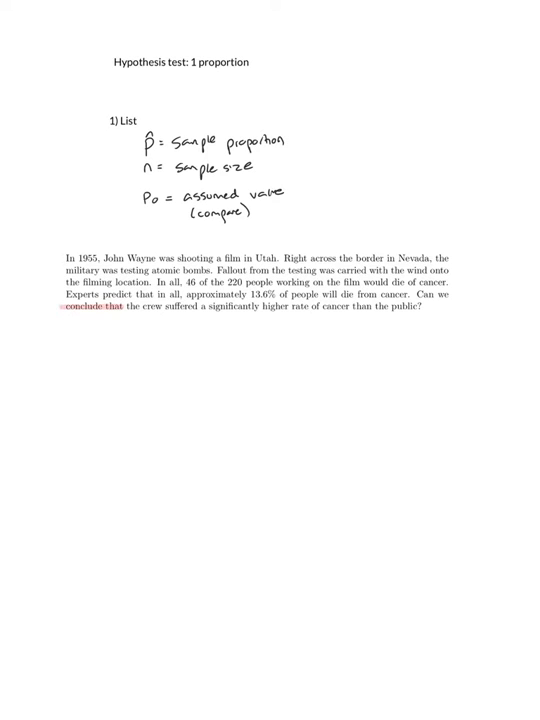
drag(62, 320, 160, 320)
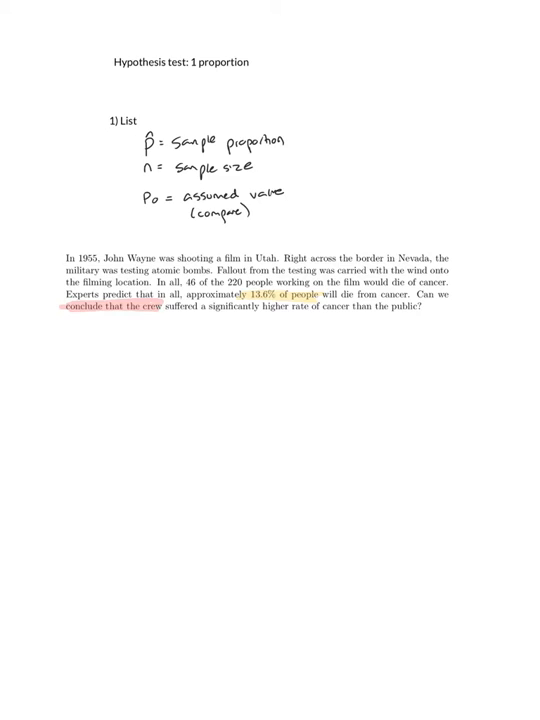
double_click(210, 288)
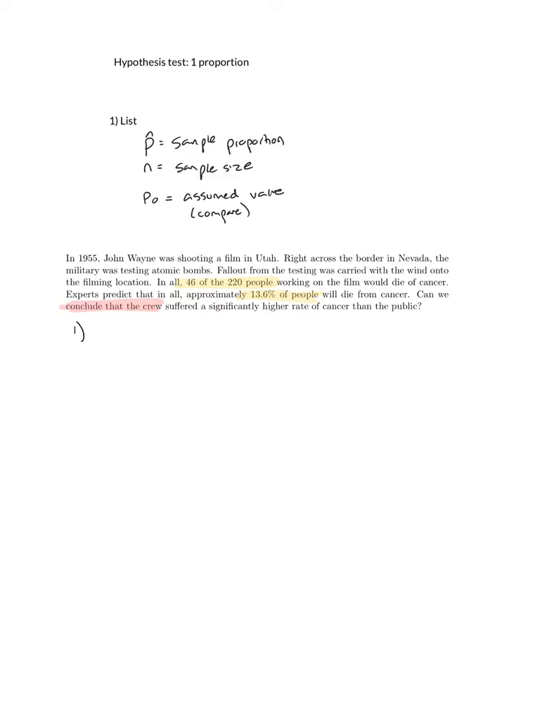
Write '1) List' with p̂ = 46/220 and n = 220 beneath the John Wayne problem
text(List)
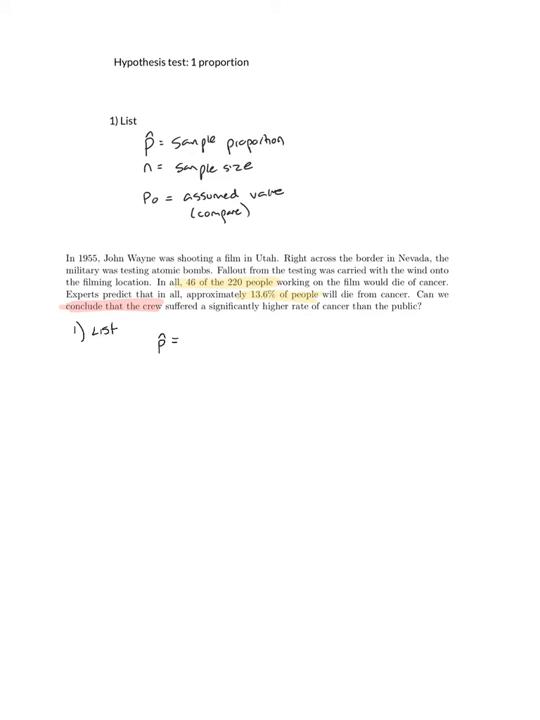
text(n= Po=)
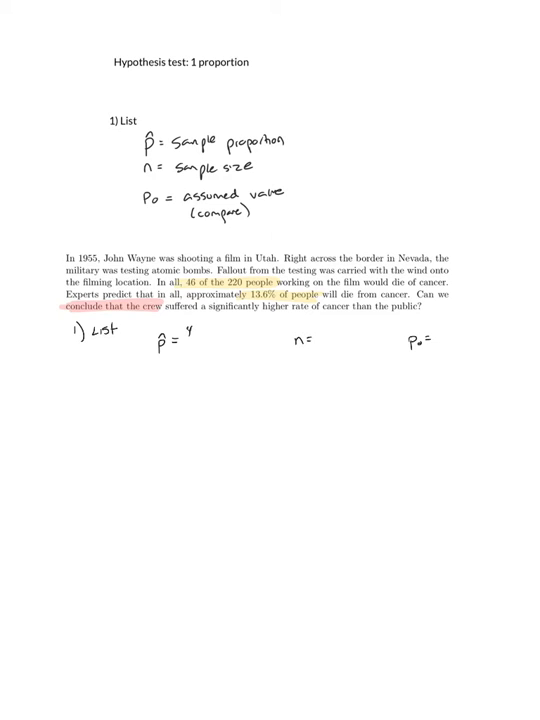
text(46/22)
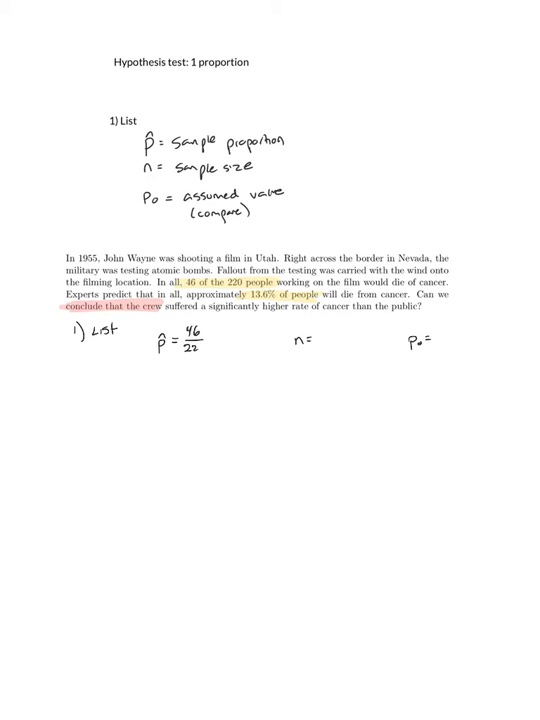
text(220)
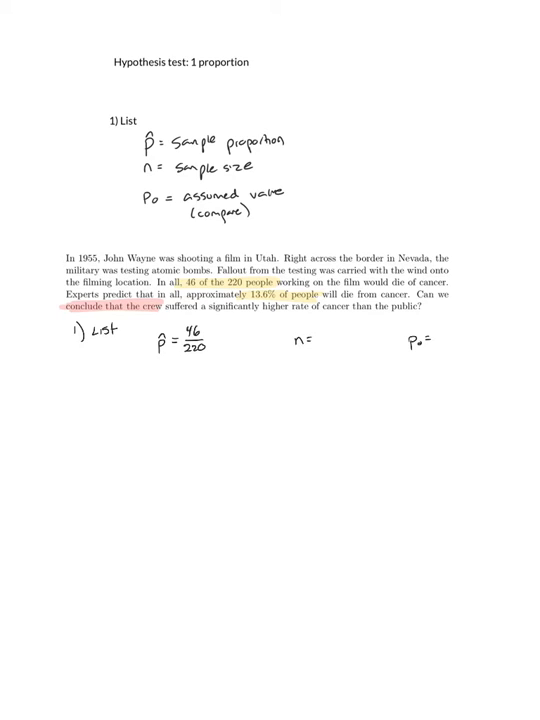
text(220)
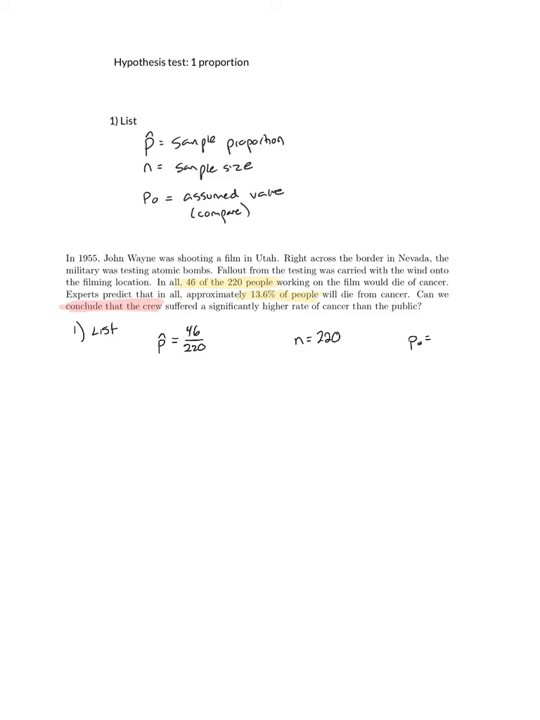
Write p₀ = .136 and underline the 46/220 value
text(.1)
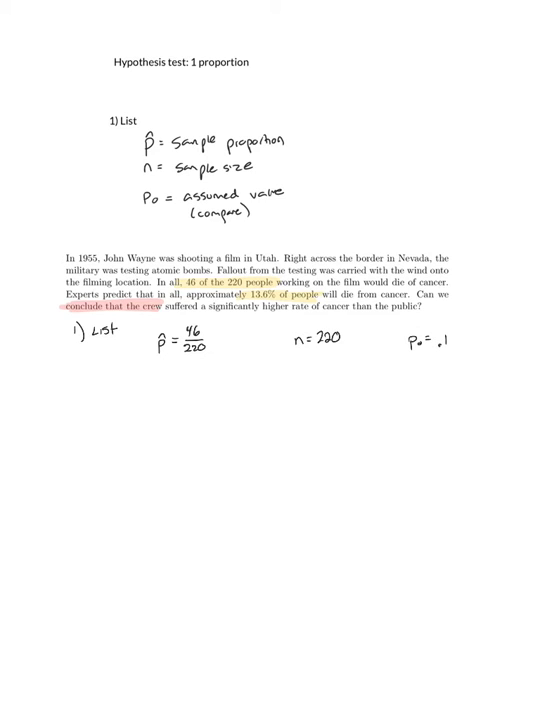
text(136)
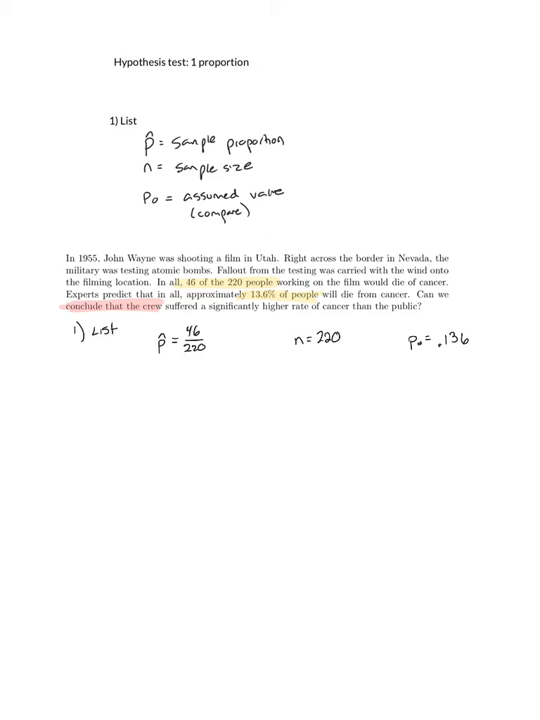
drag(184, 364, 210, 364)
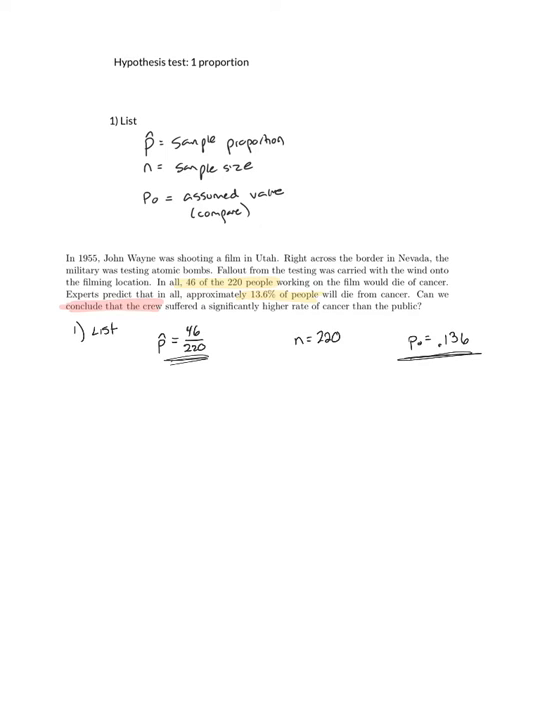
drag(400, 362, 490, 358)
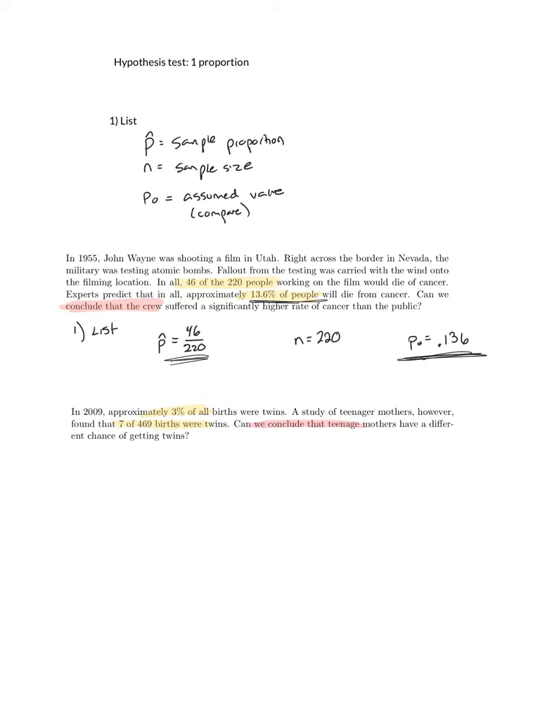
Write '1) List' with p̂ = 7/469, n = 469 and p₀ = .03 under the twins problem, then scroll to the next page
text(1)List)
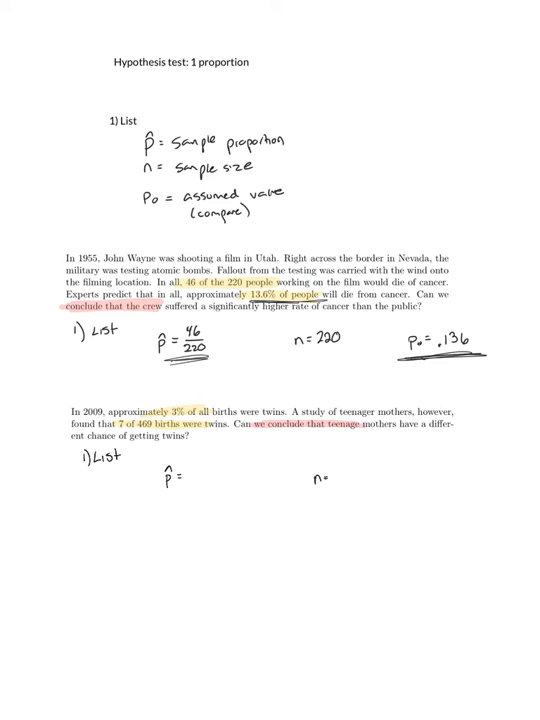
text(P₀ =)
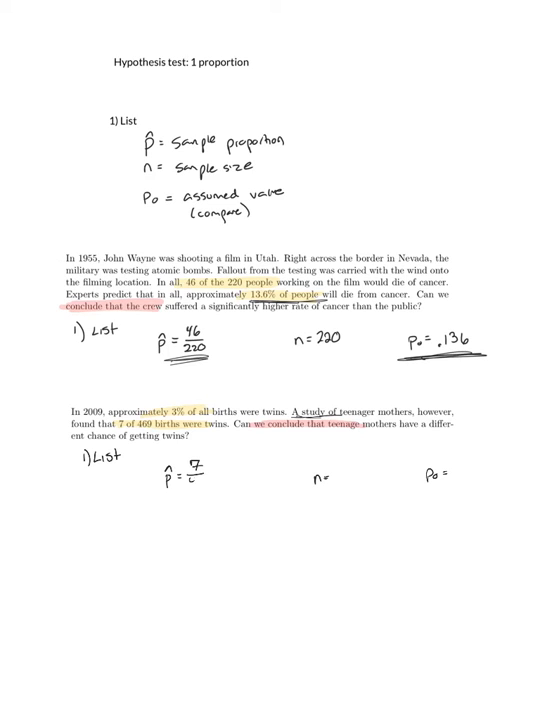
text(469)
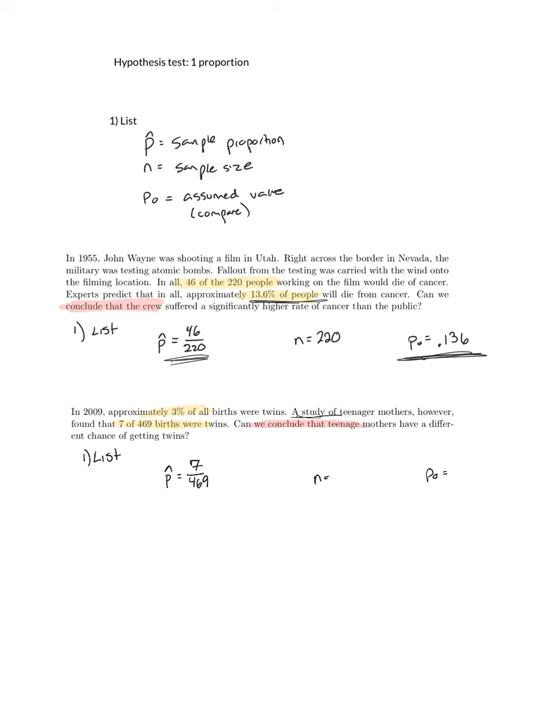
text(.0)
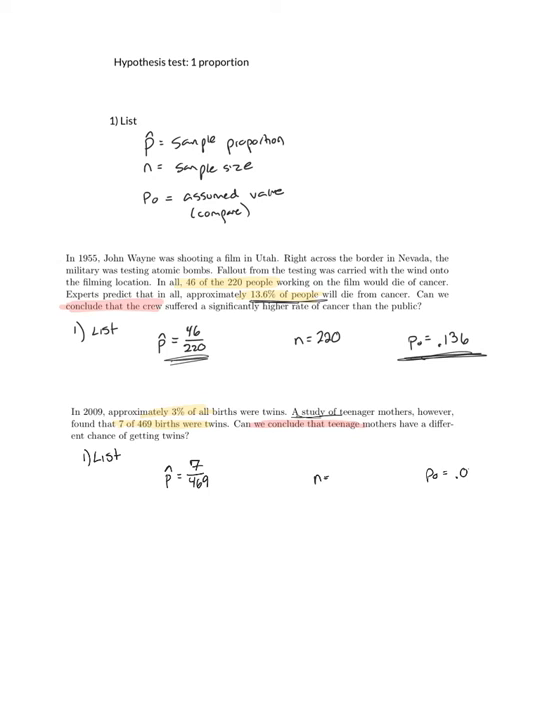
text(3)
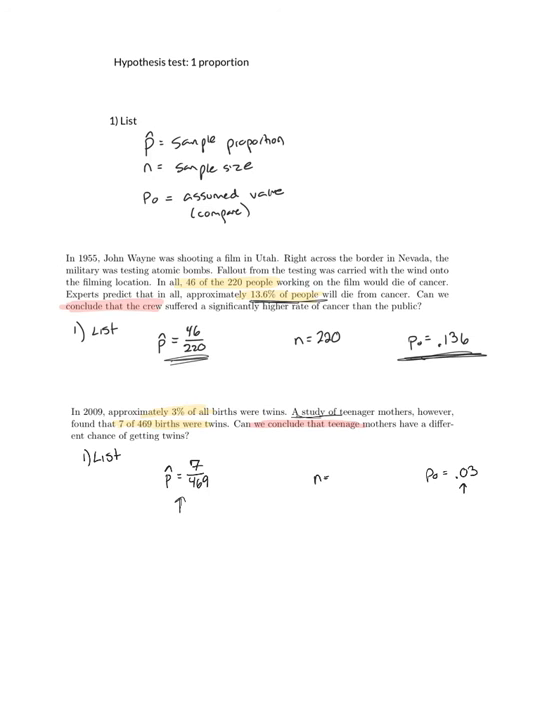
text(469)
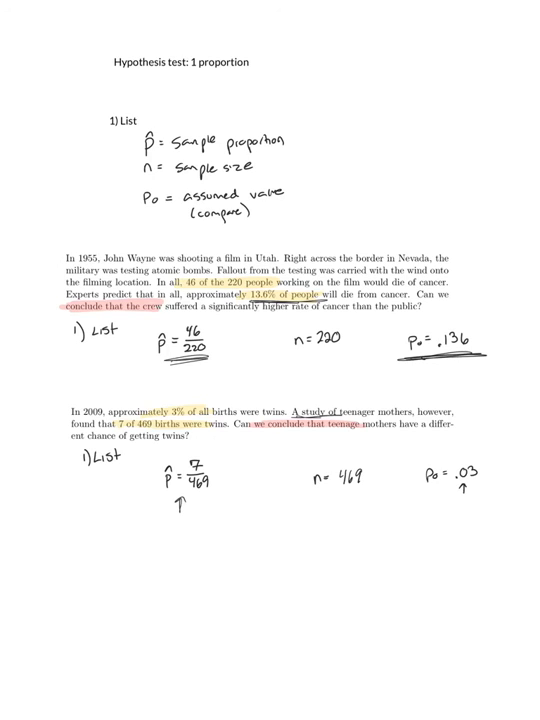
scroll(down, 3)
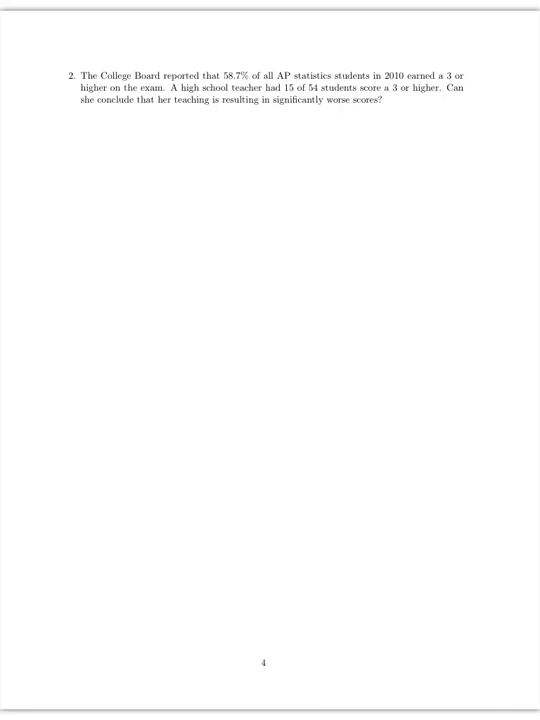